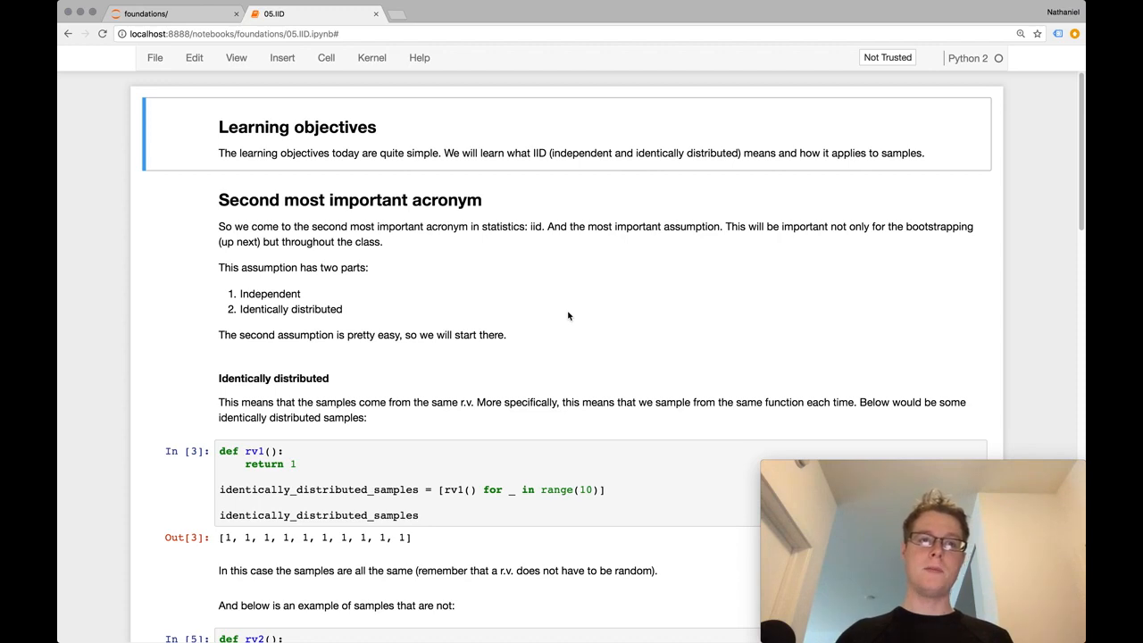
Scroll to the rv1 sample code and highlight the identically_distributed_samples variable name
scroll("down", 3)
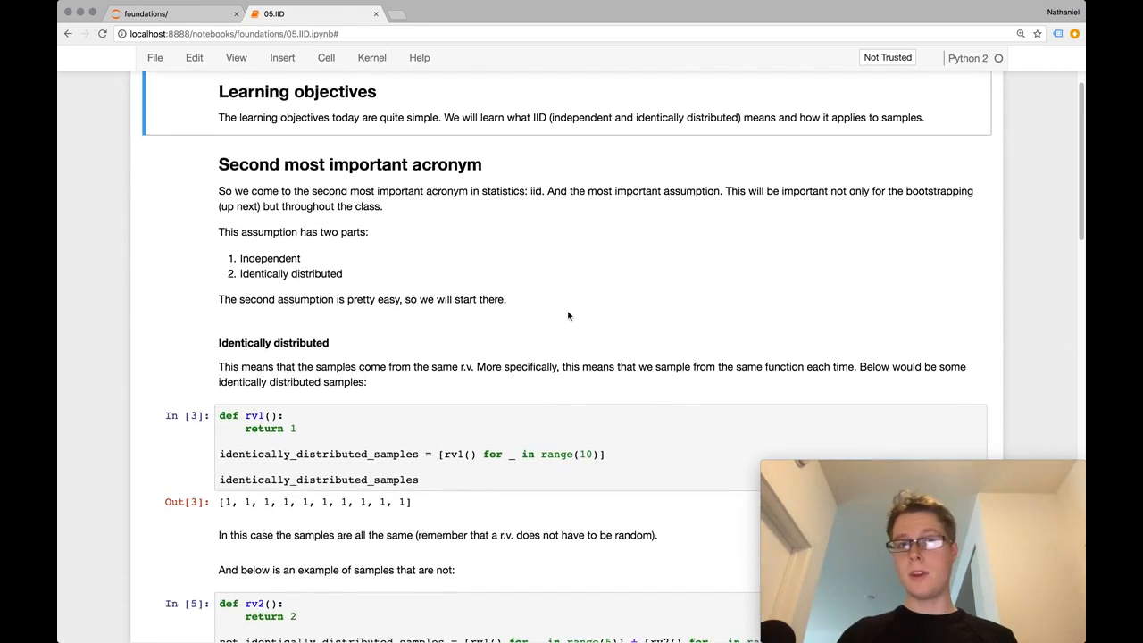
scroll("down", 3)
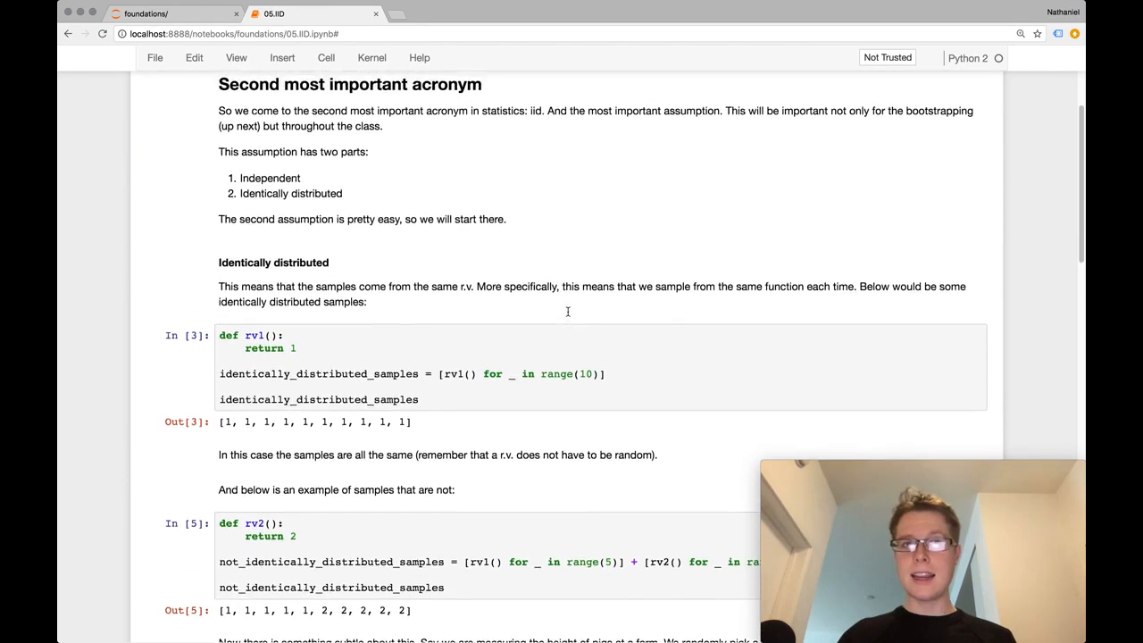
scroll("down", 3)
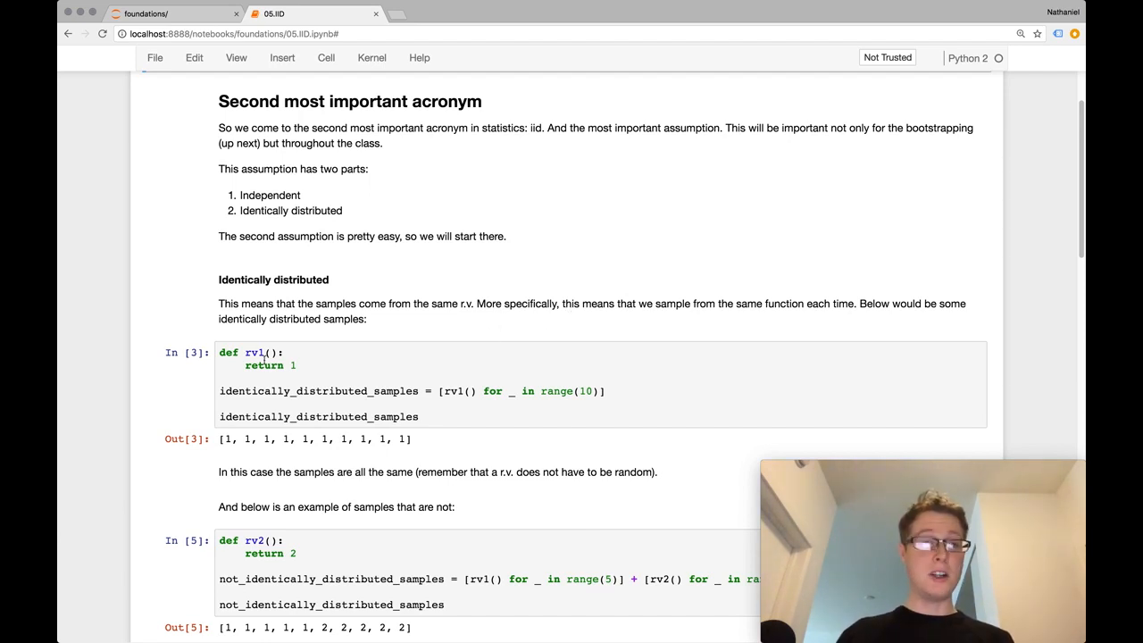
left_click(424, 391)
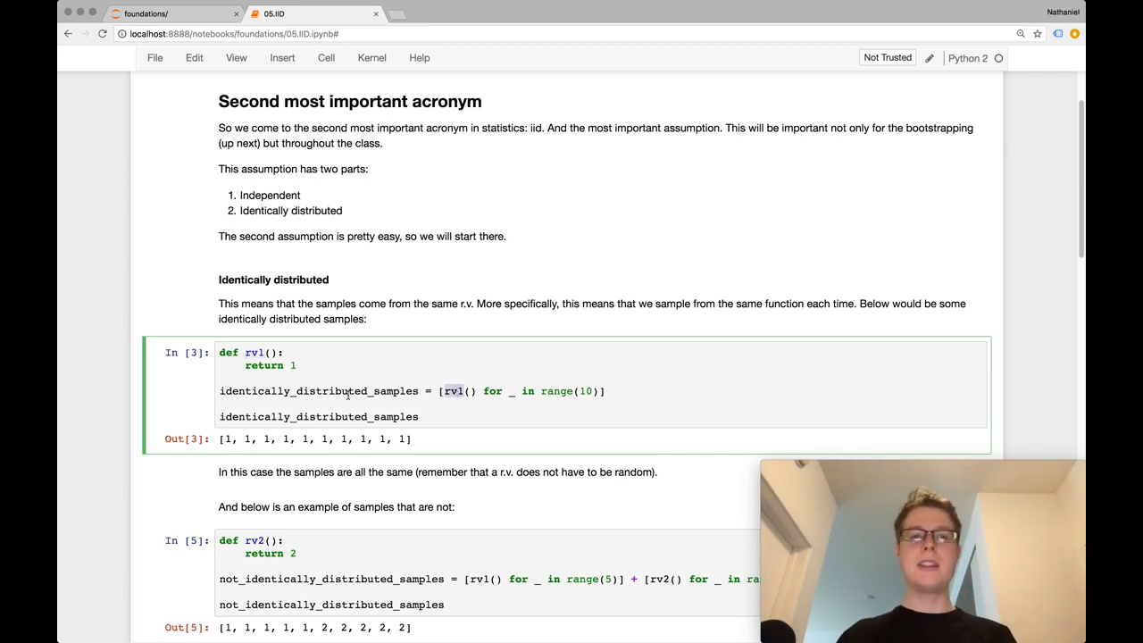
double_click(319, 391)
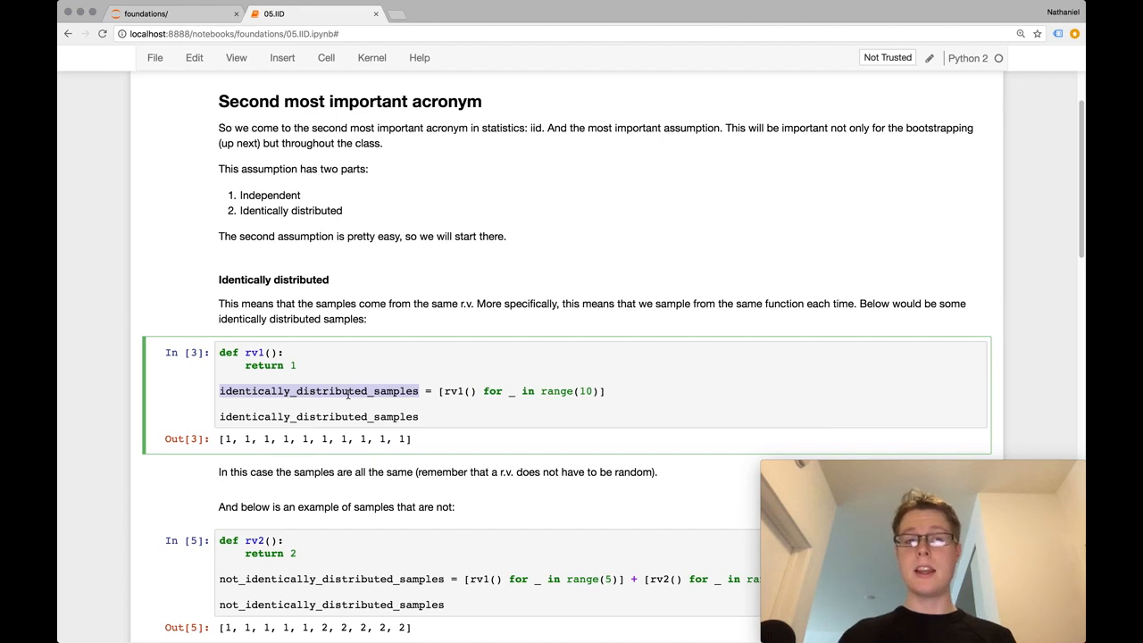
left_click(255, 352)
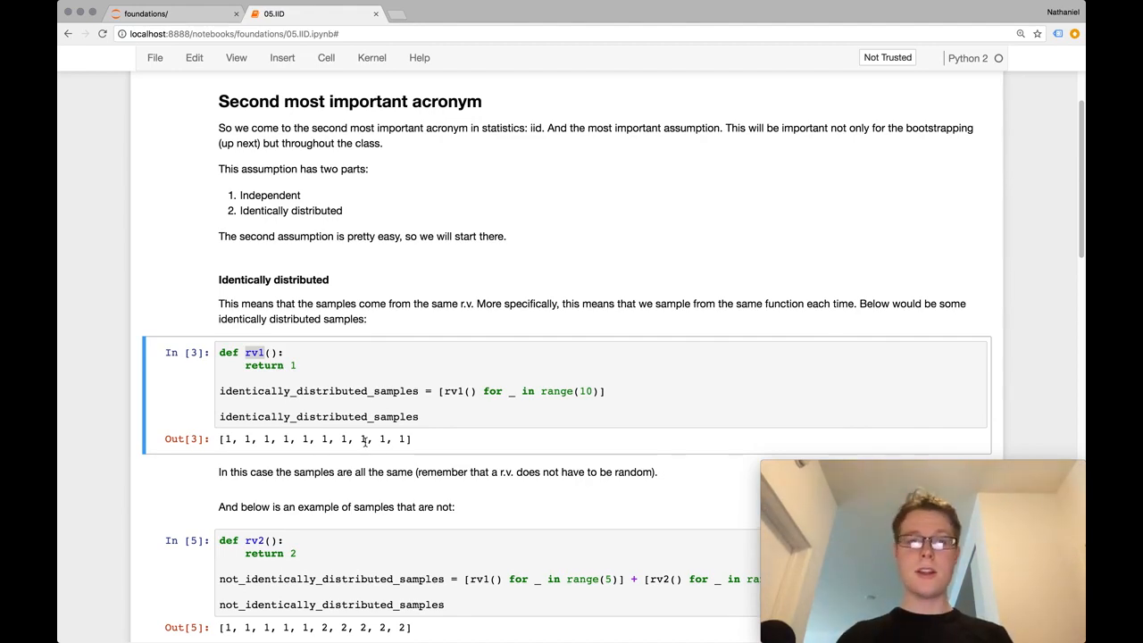
Scroll to the next example and highlight the not_identically_distributed_samples variable name
scroll("down", 3)
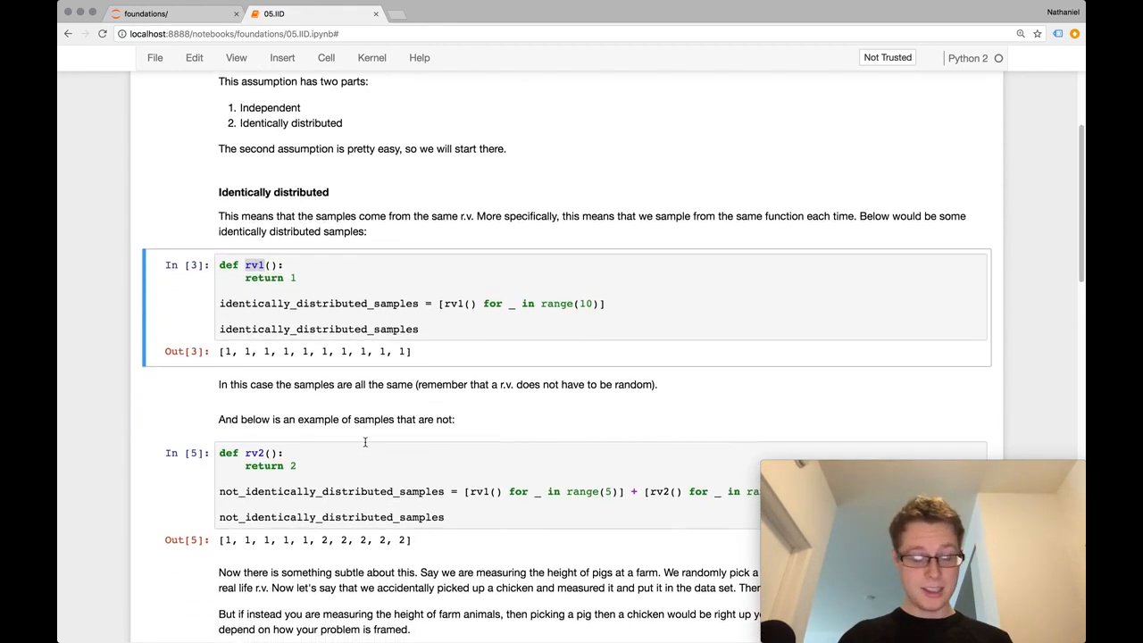
scroll("down", 3)
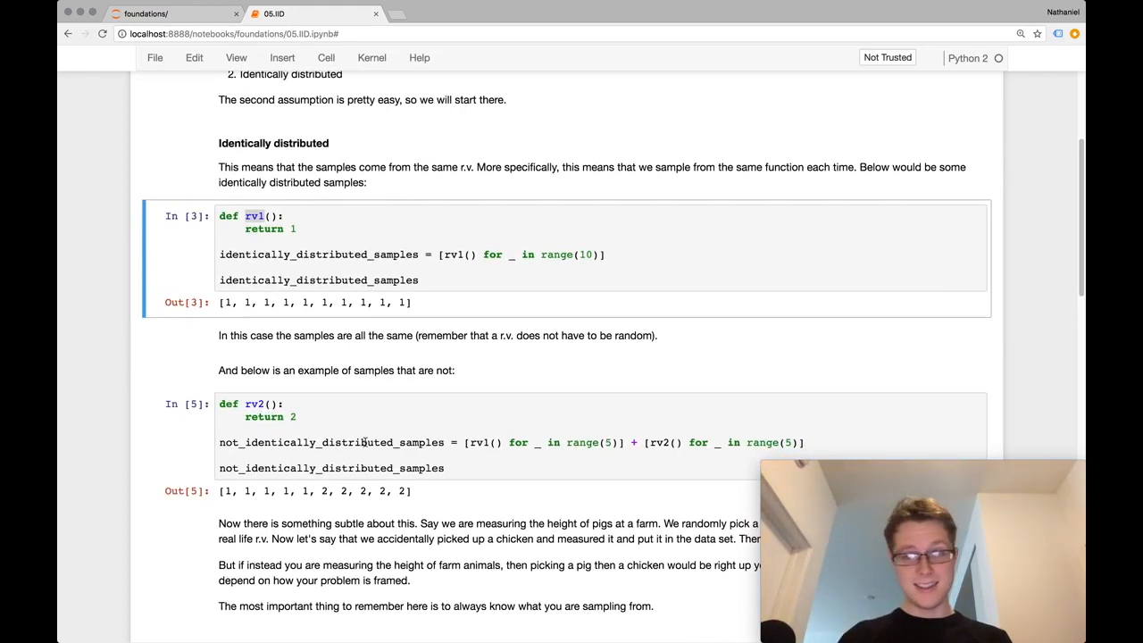
scroll("down", 3)
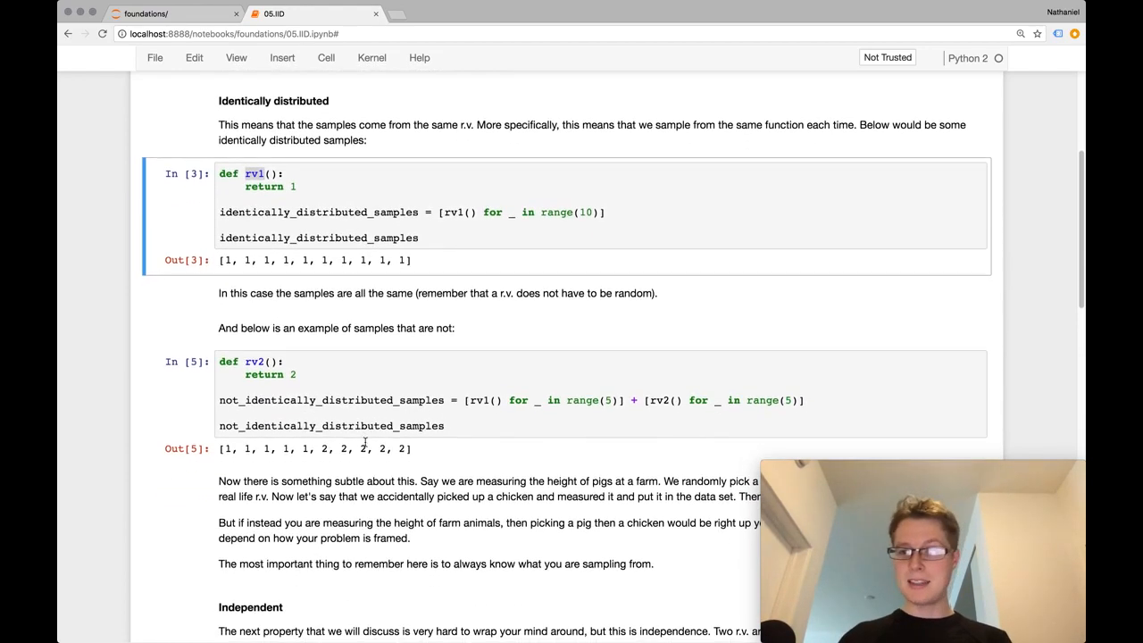
scroll("up", 3)
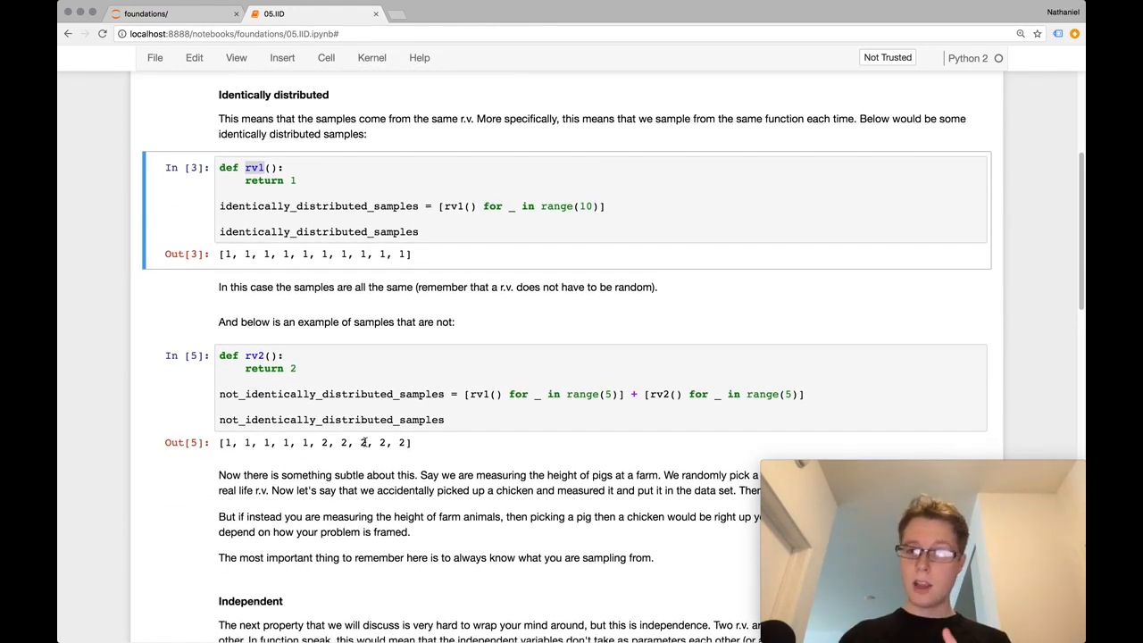
scroll("up", 3)
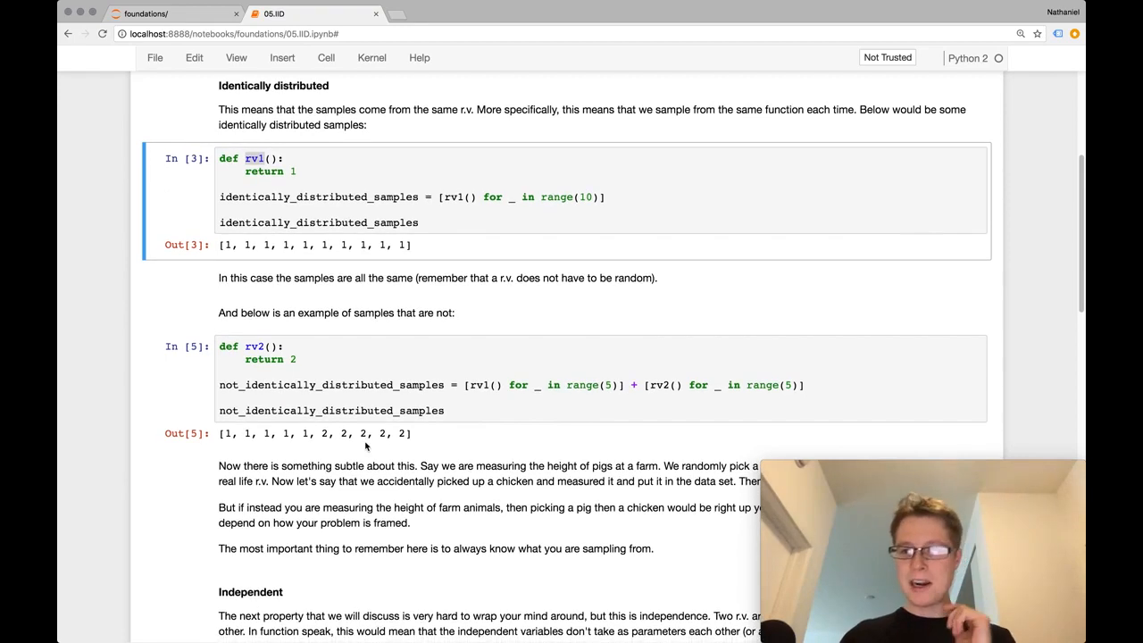
scroll("down", 3)
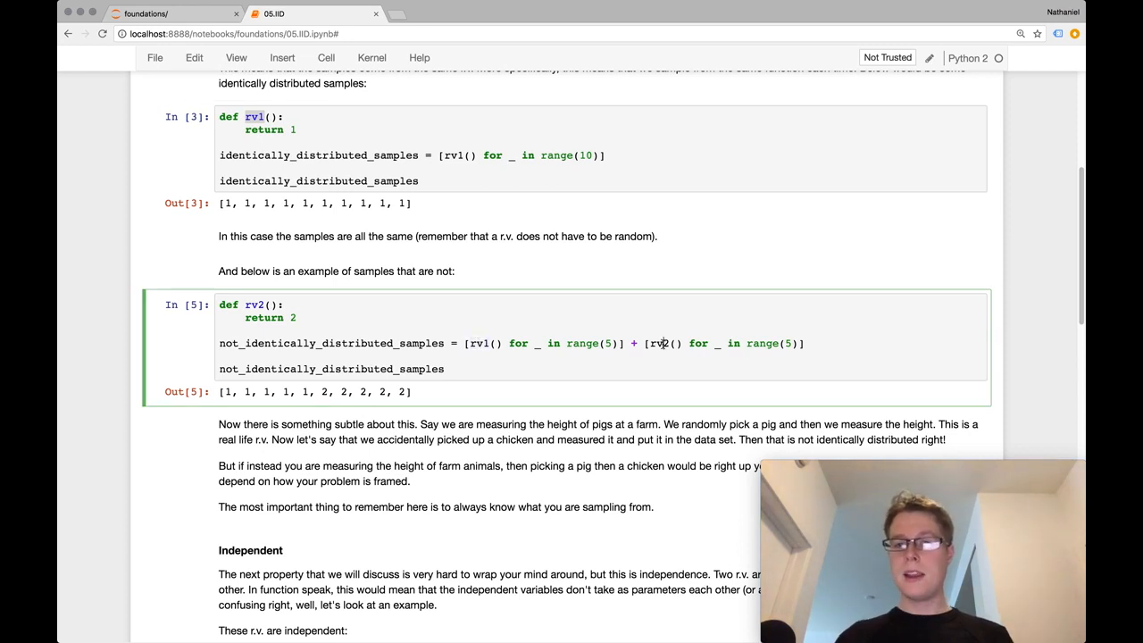
double_click(661, 343)
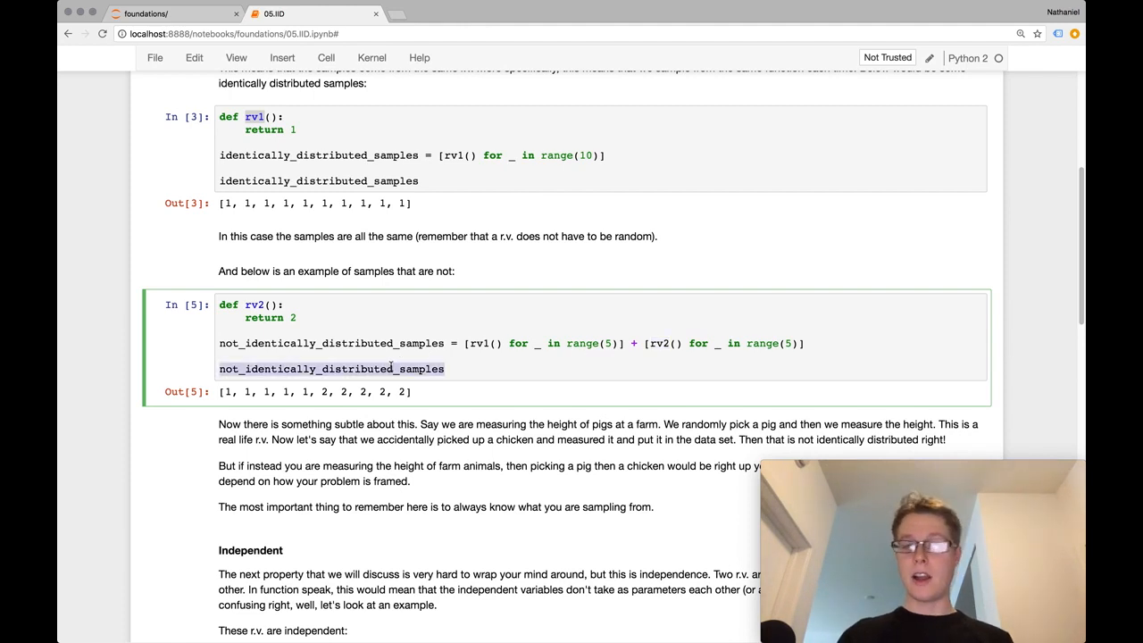
mouse_move(255, 402)
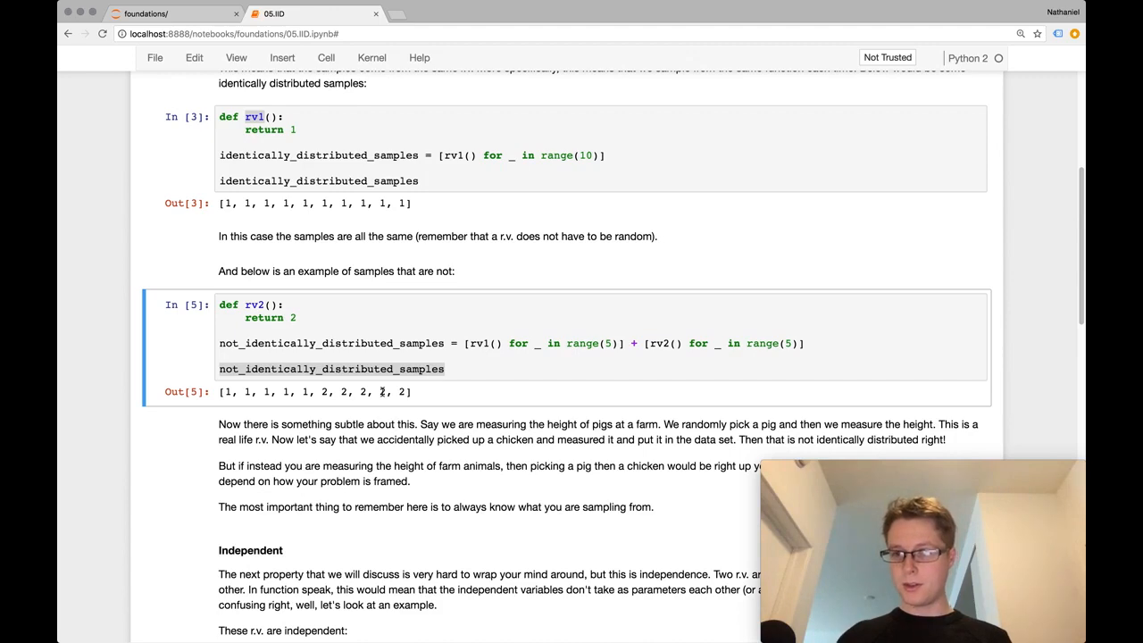
Scroll down to the Independent heading with the ind1/ind2 cell and not_ind example
scroll("up", 3)
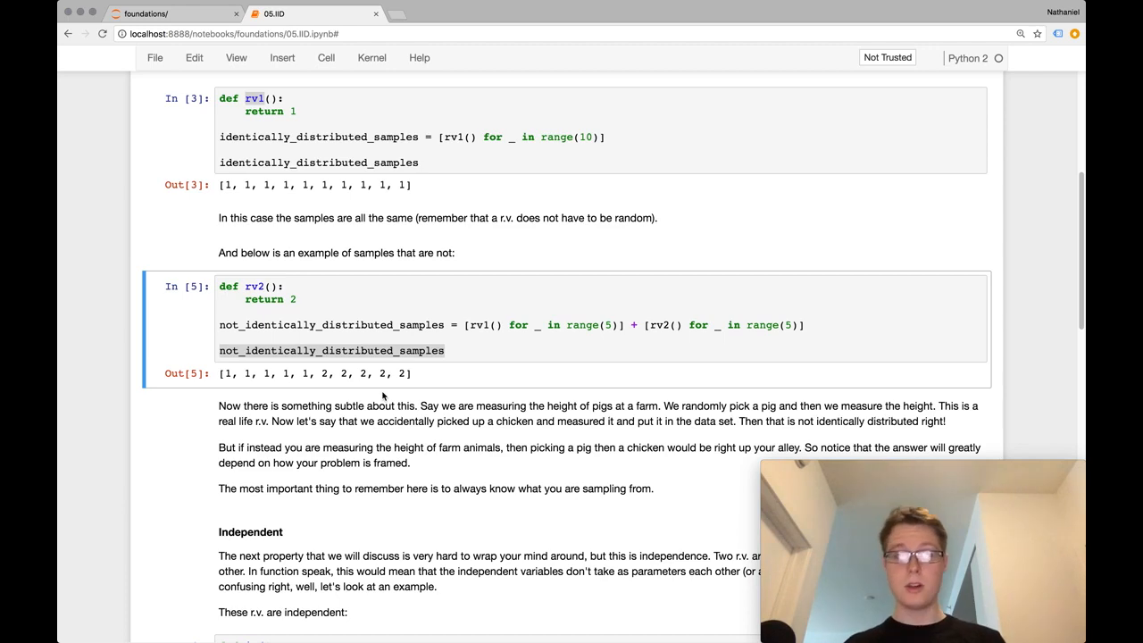
scroll("down", 3)
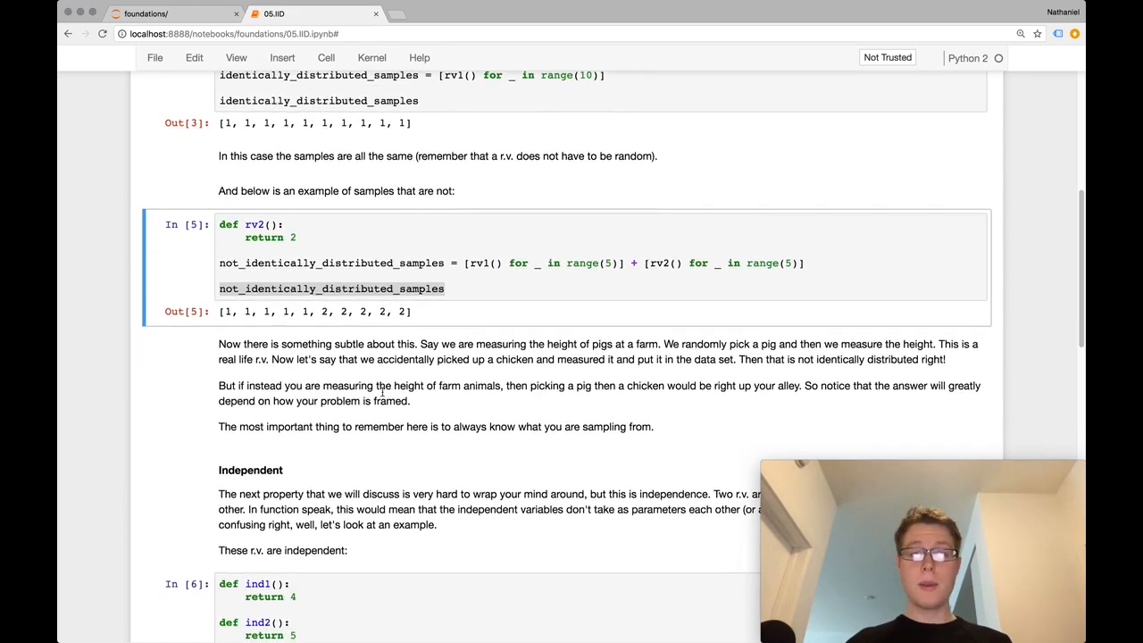
scroll("down", 3)
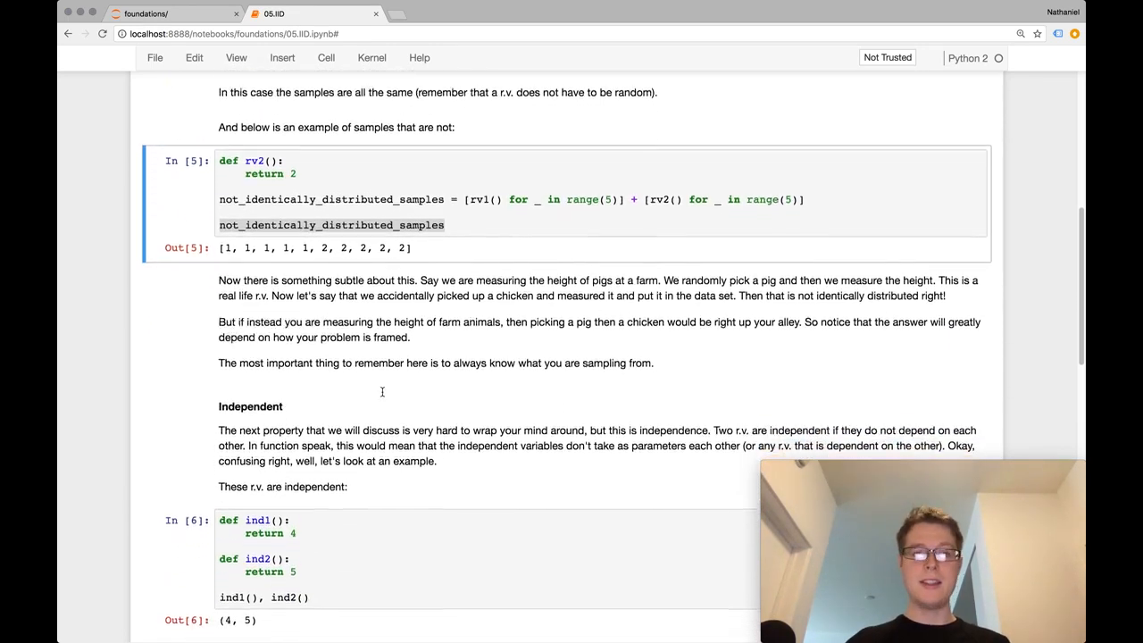
scroll("down", 3)
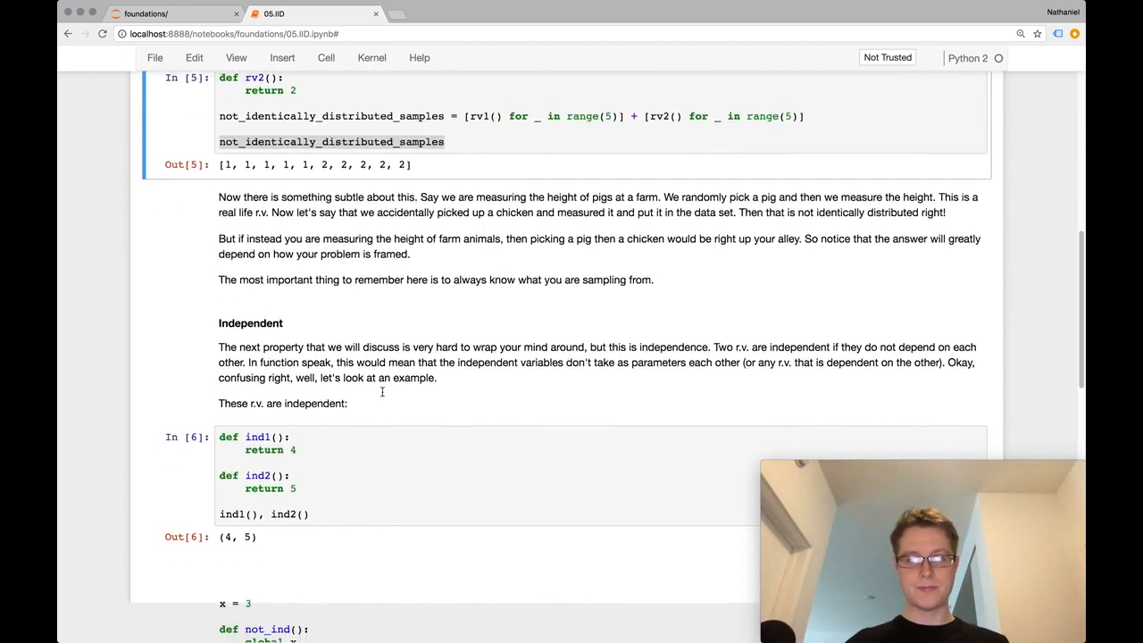
scroll("down", 3)
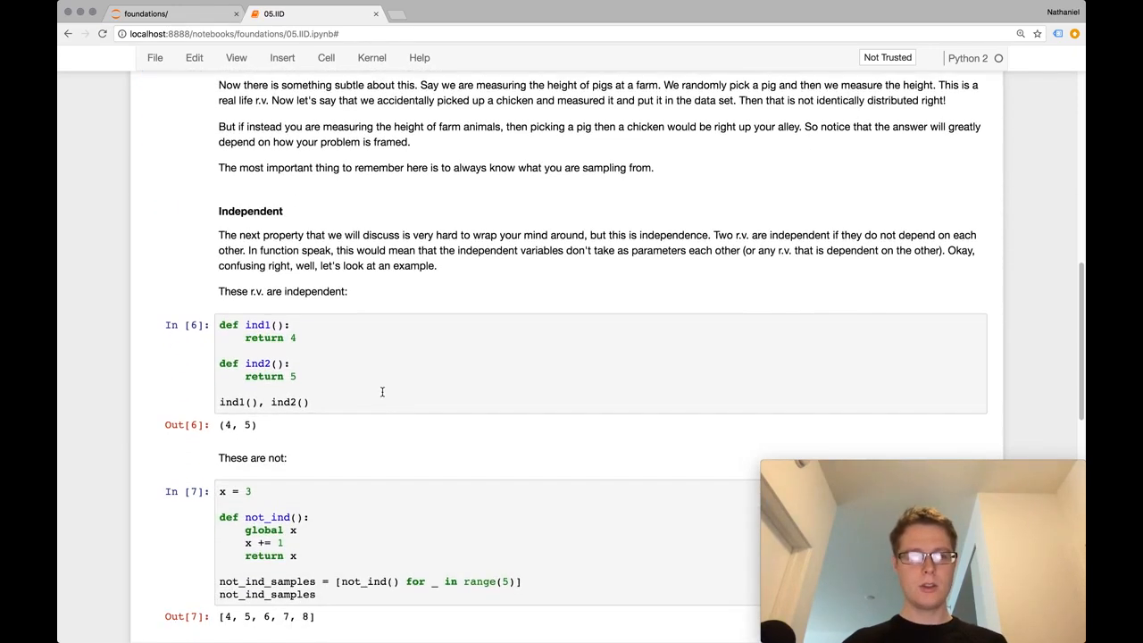
scroll("down", 3)
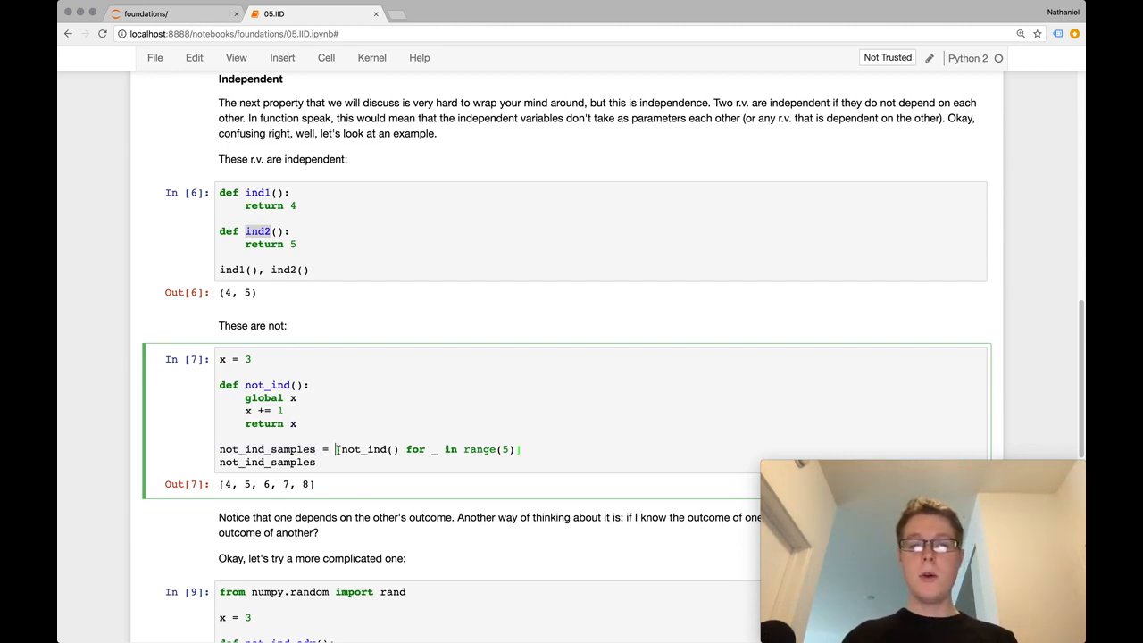
double_click(362, 449)
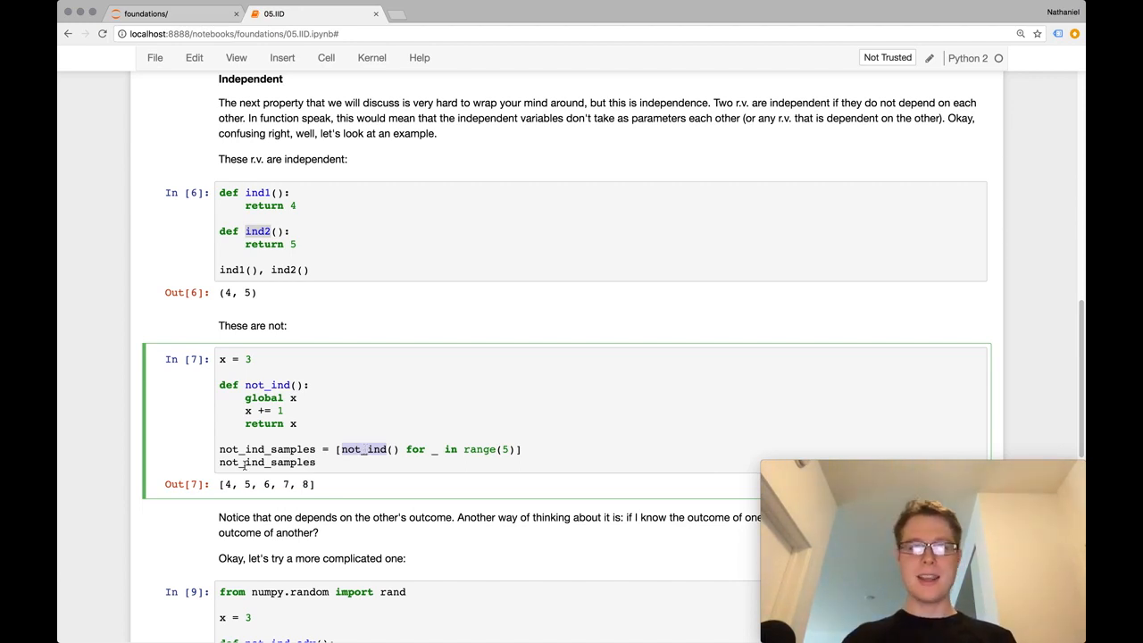
double_click(267, 462)
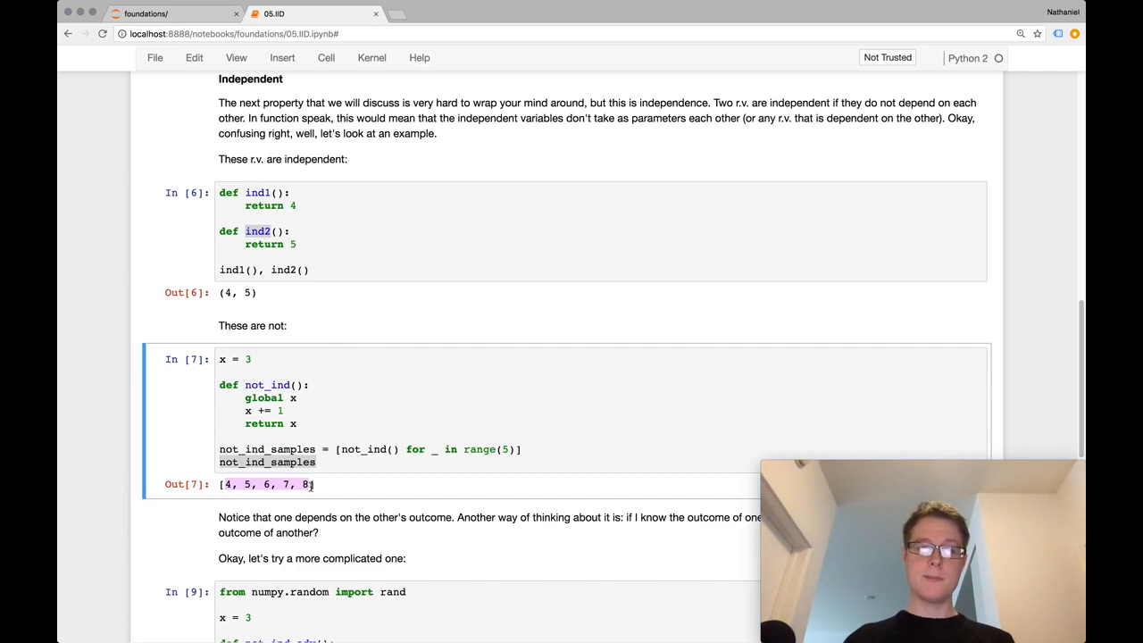
Scroll to cell In [9] and select the not_ind_adv function definition
scroll("down", 3)
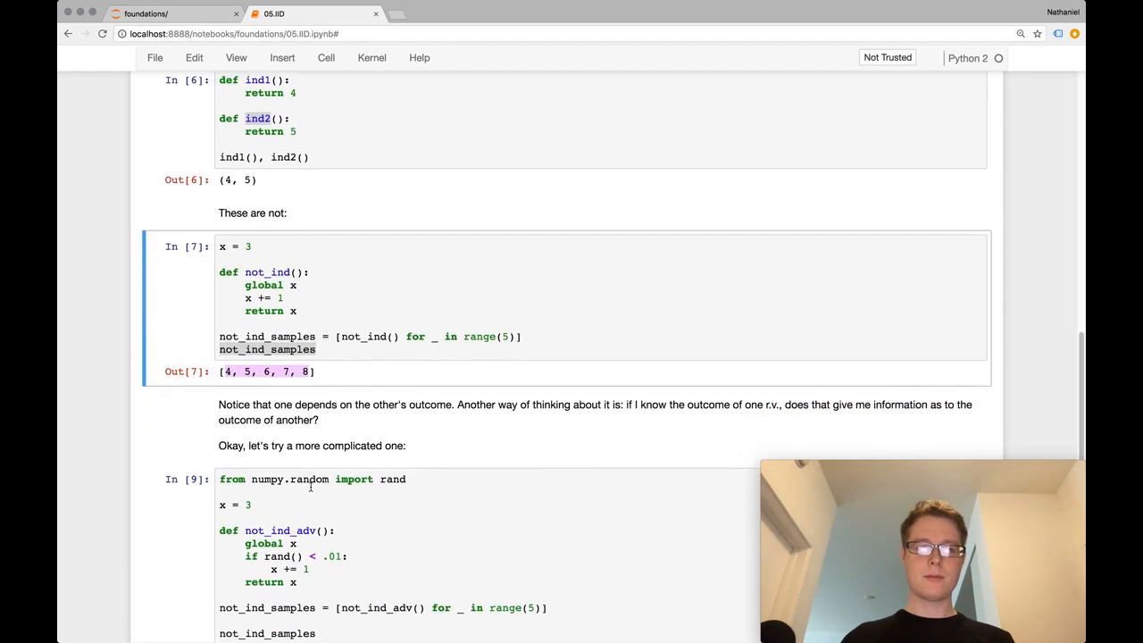
scroll("down", 3)
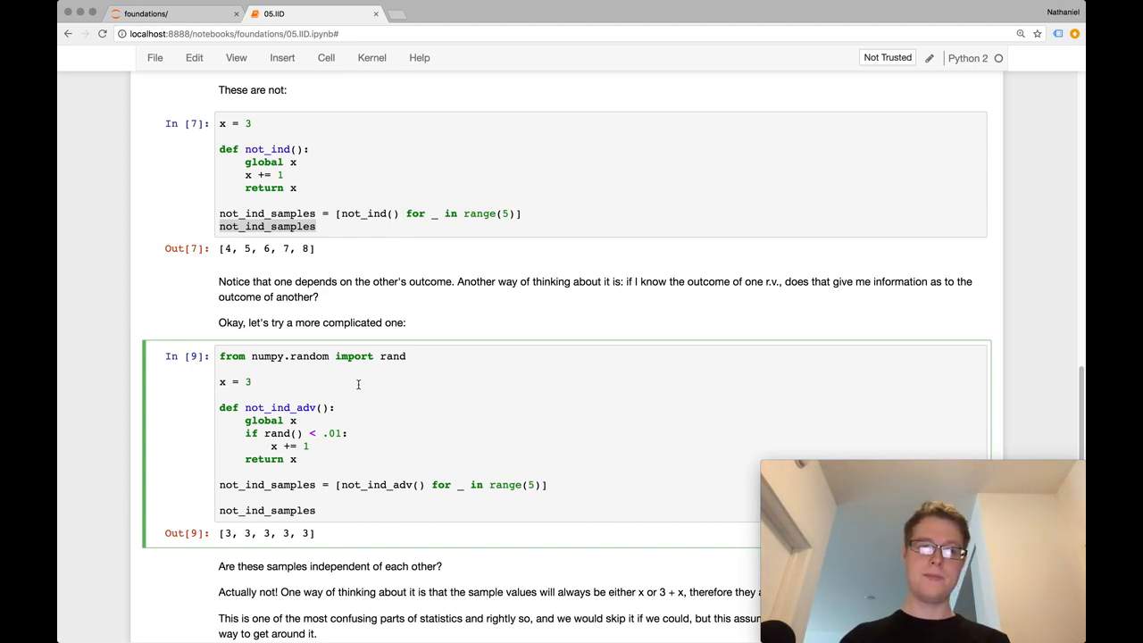
left_click(252, 381)
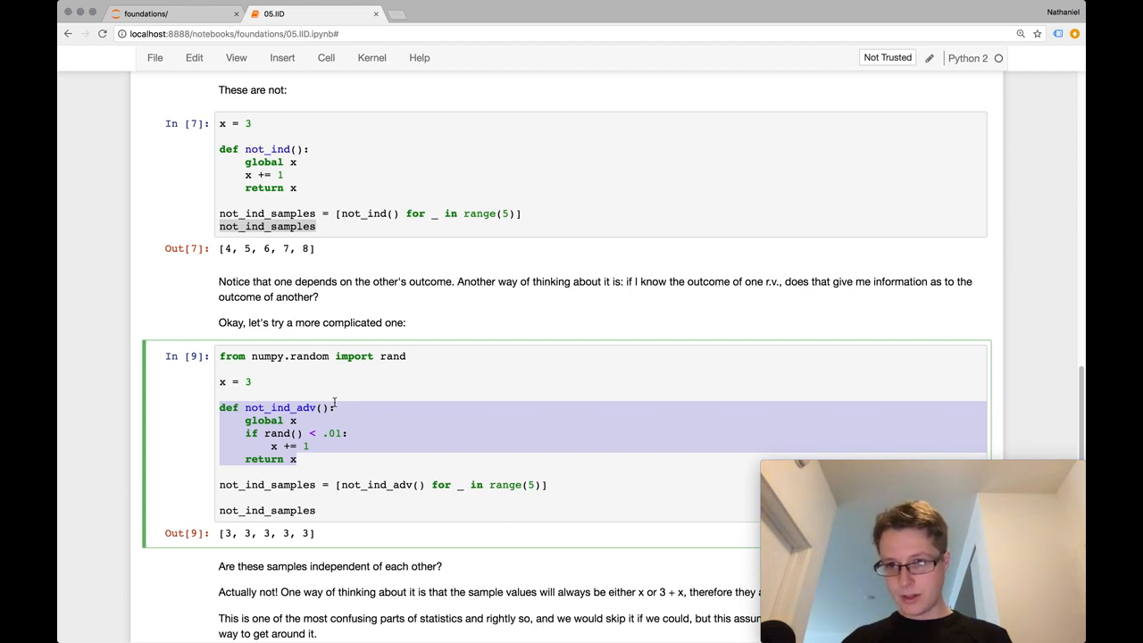
Move past cell In [9] to the dependence explanation and 'Why this matters' heading
left_click(235, 382)
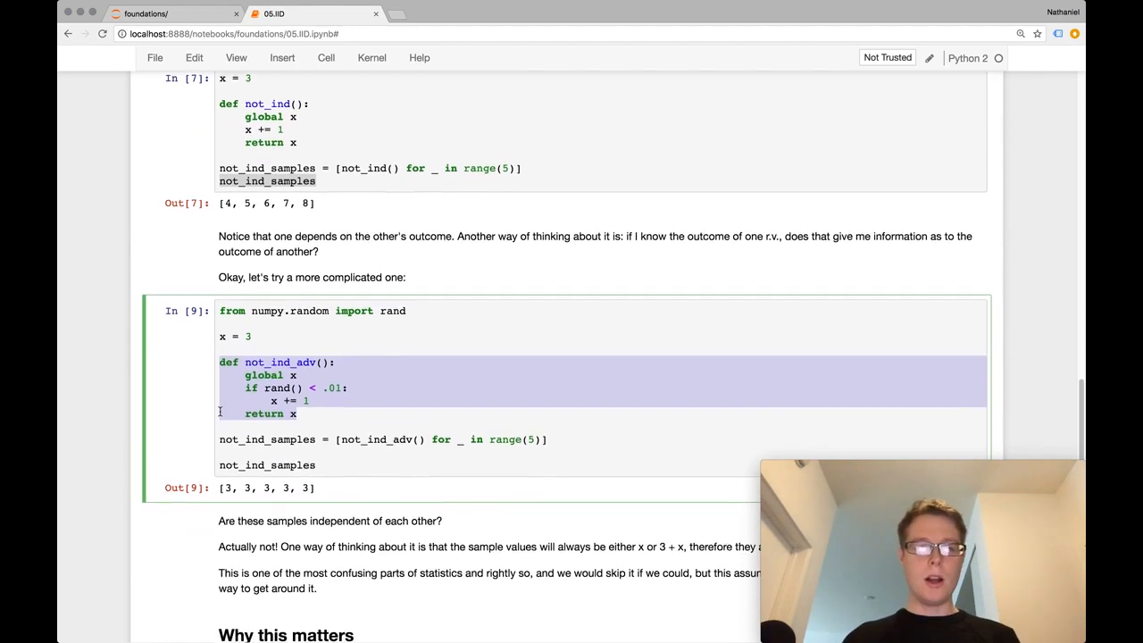
scroll("down", 3)
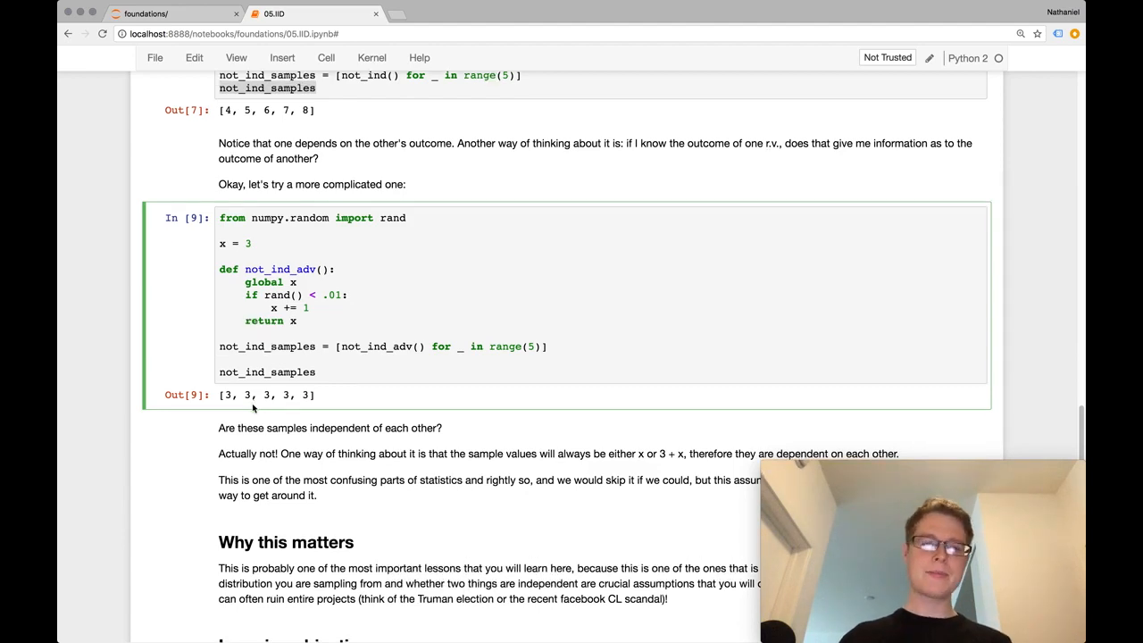
scroll("down", 3)
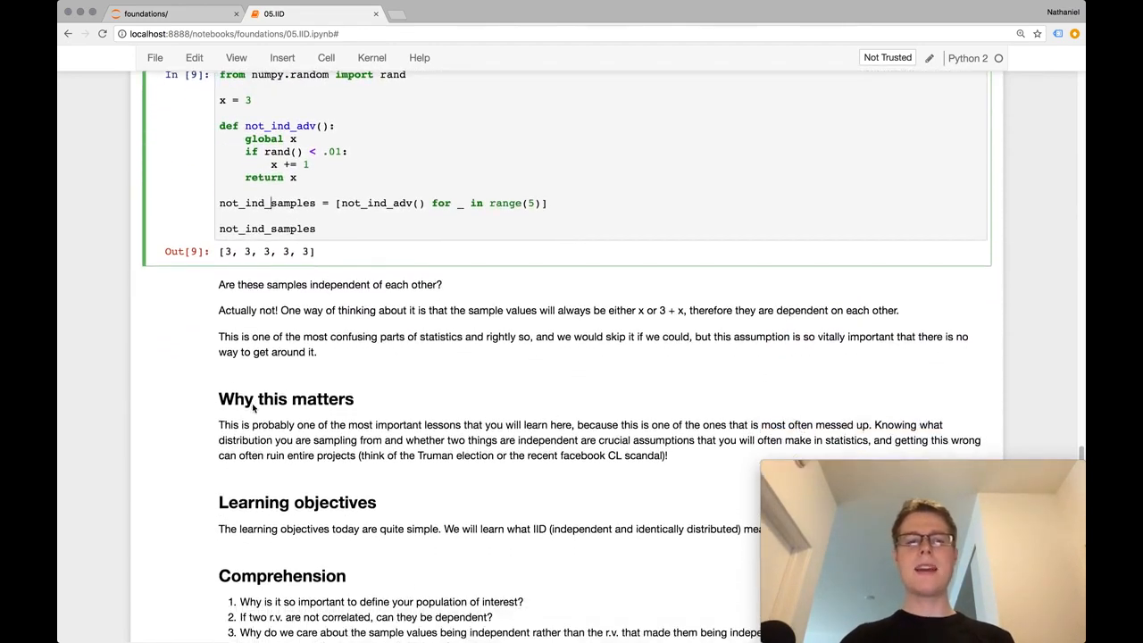
scroll("down", 3)
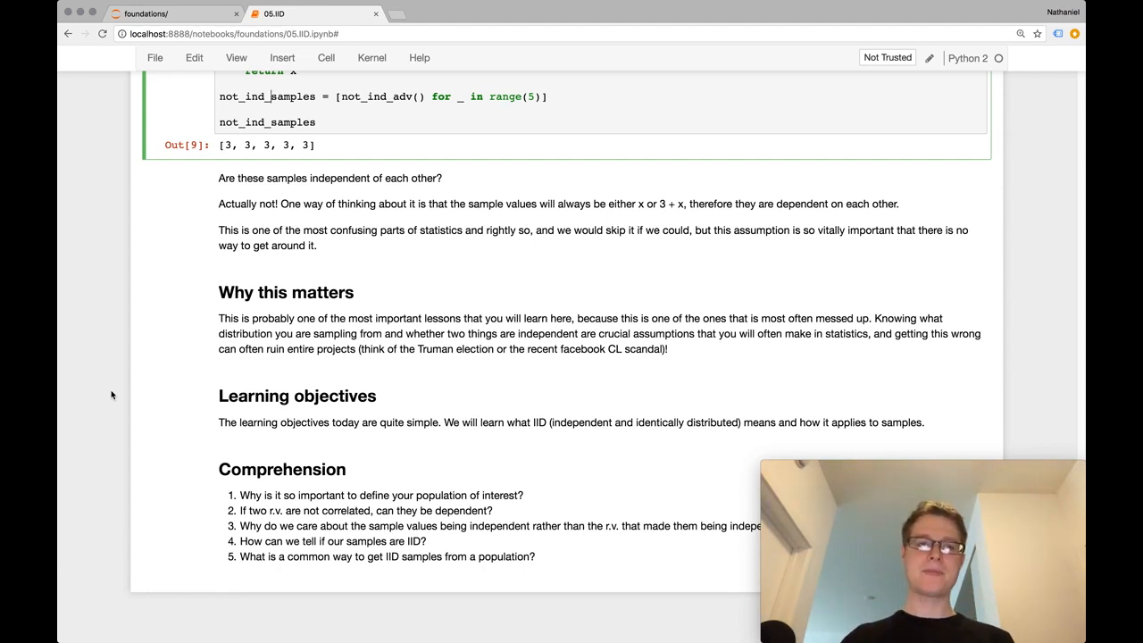
mouse_move(205, 395)
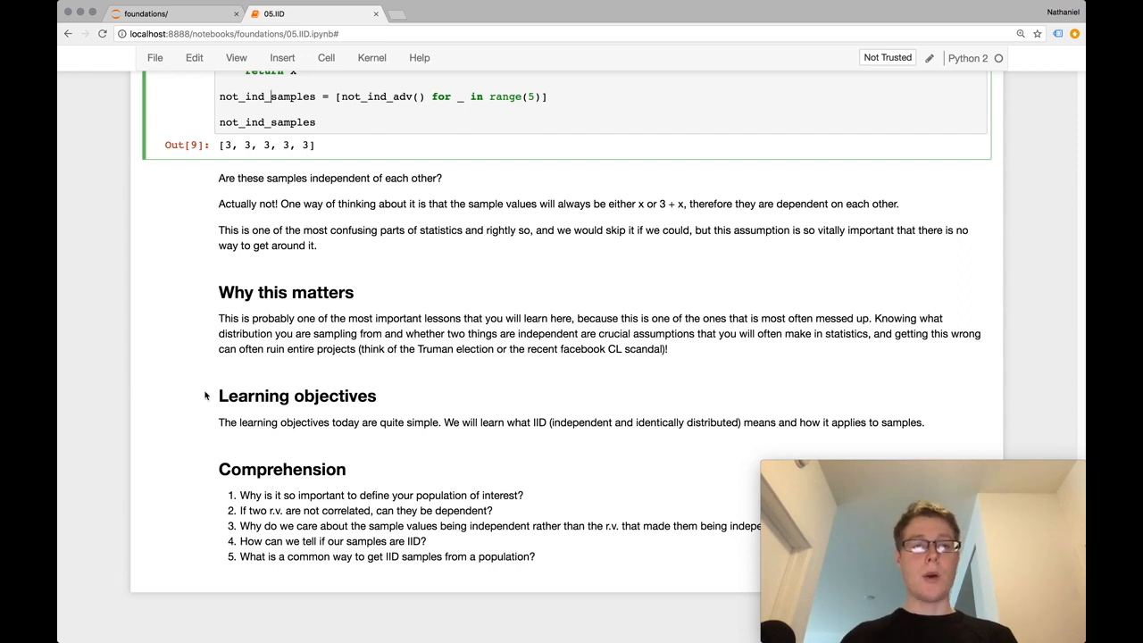